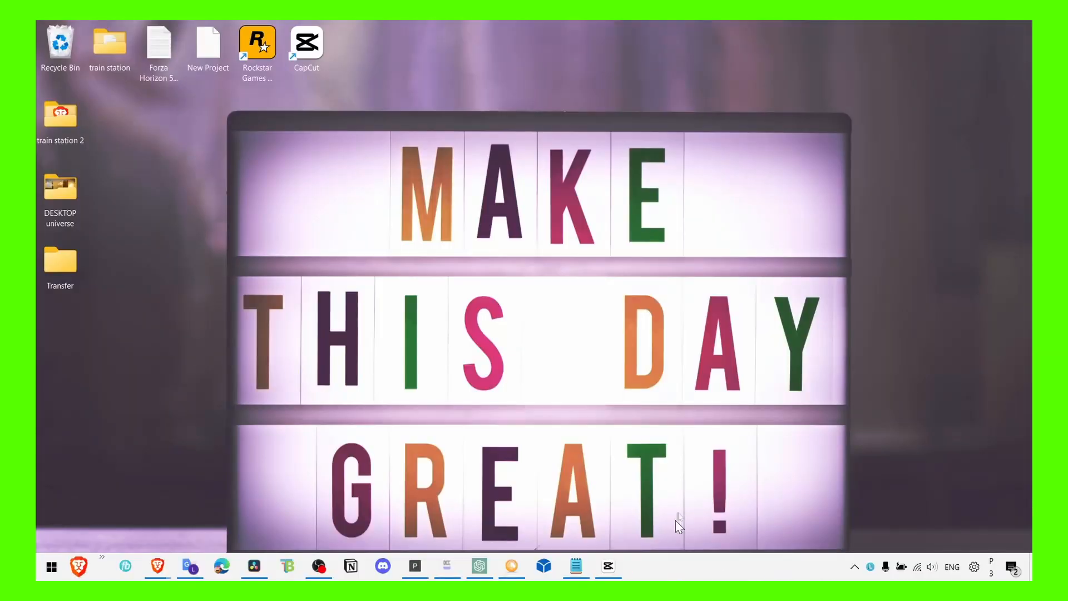
mouse_move(708, 439)
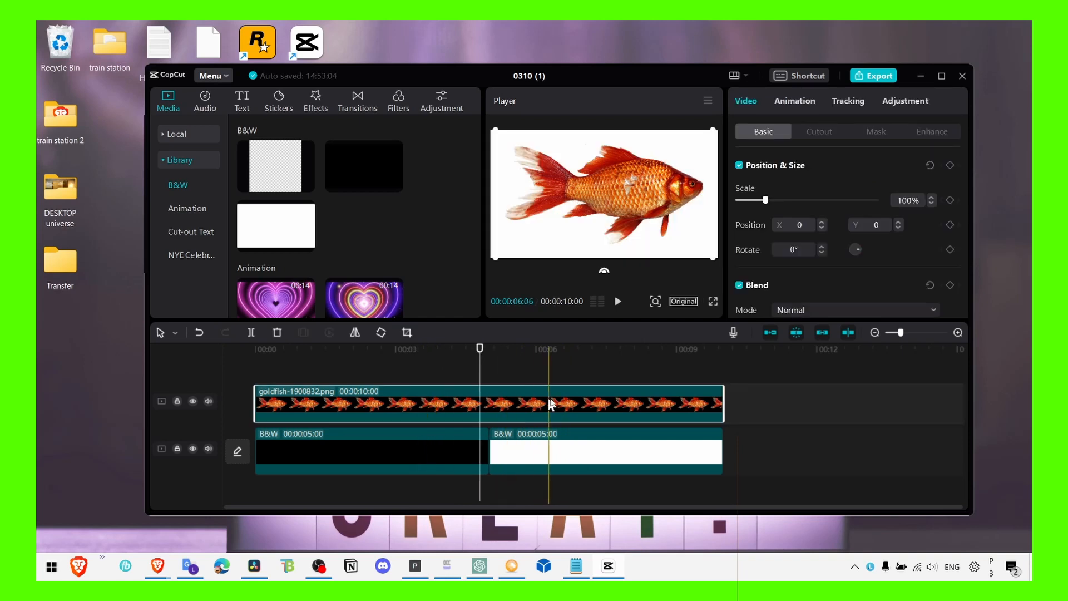
- Move the playhead back to about three seconds on the timeline
click(479, 348)
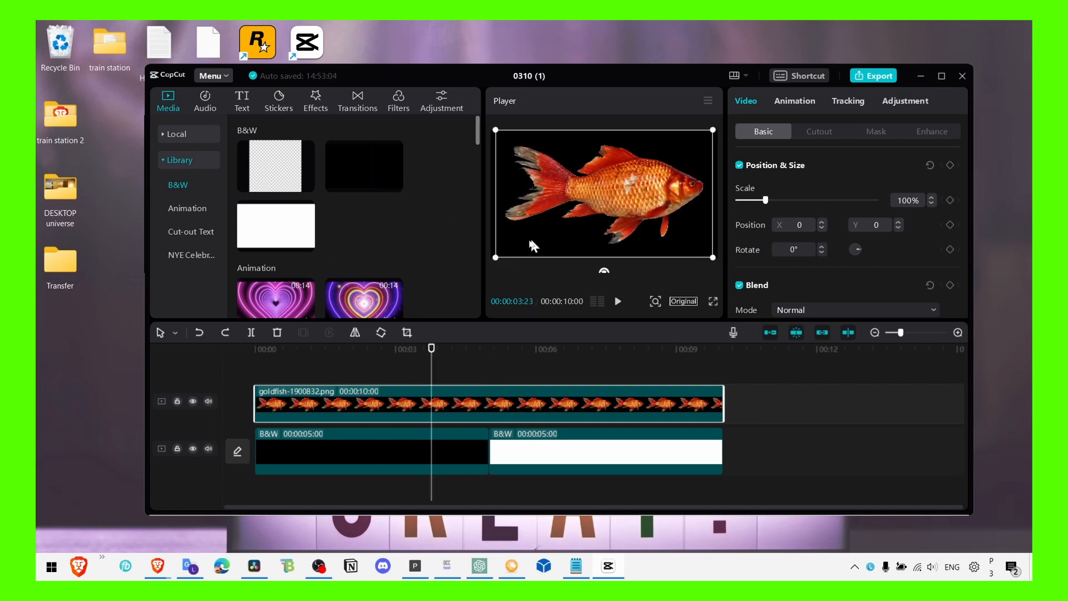
mouse_move(216, 127)
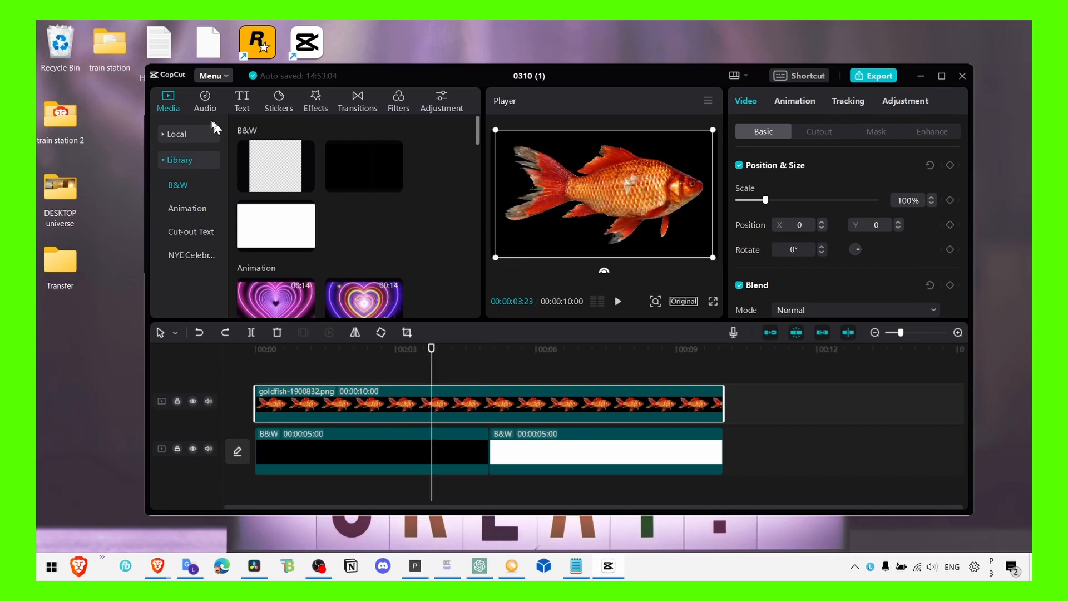
mouse_move(729, 571)
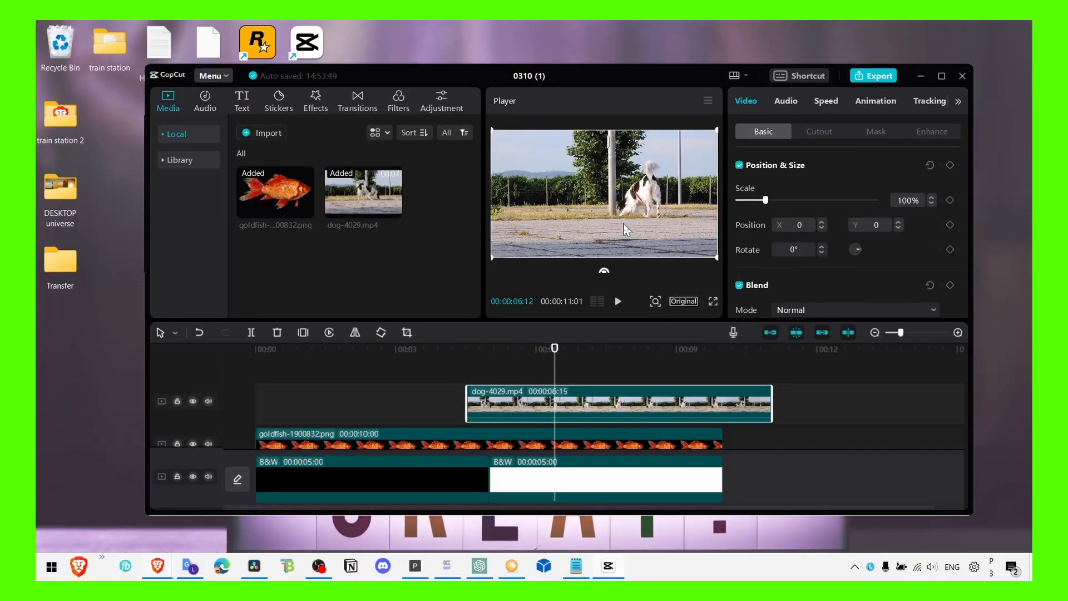
mouse_move(567, 320)
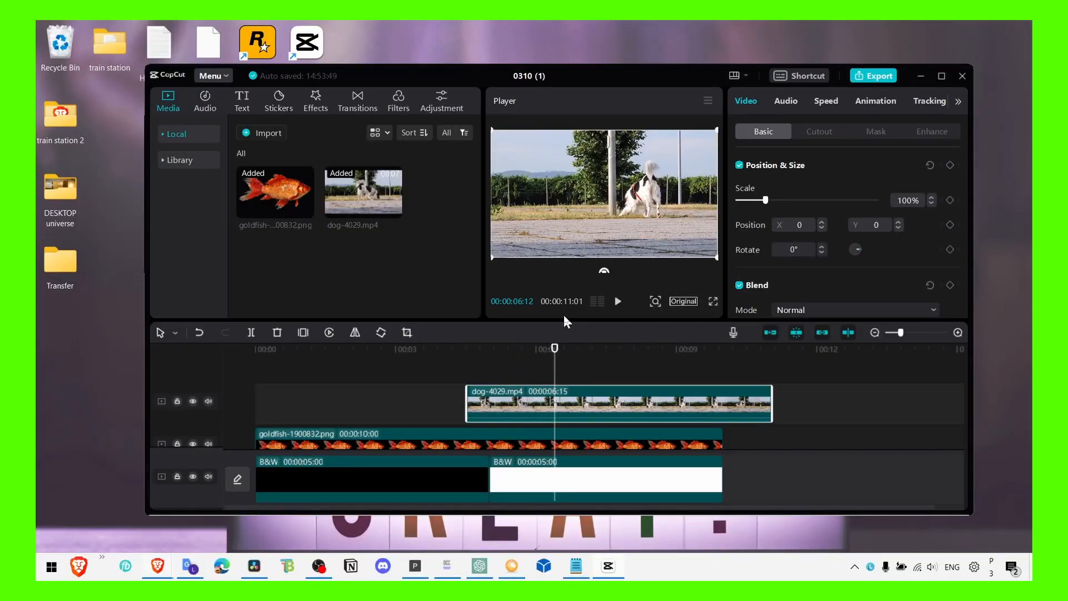
mouse_move(348, 125)
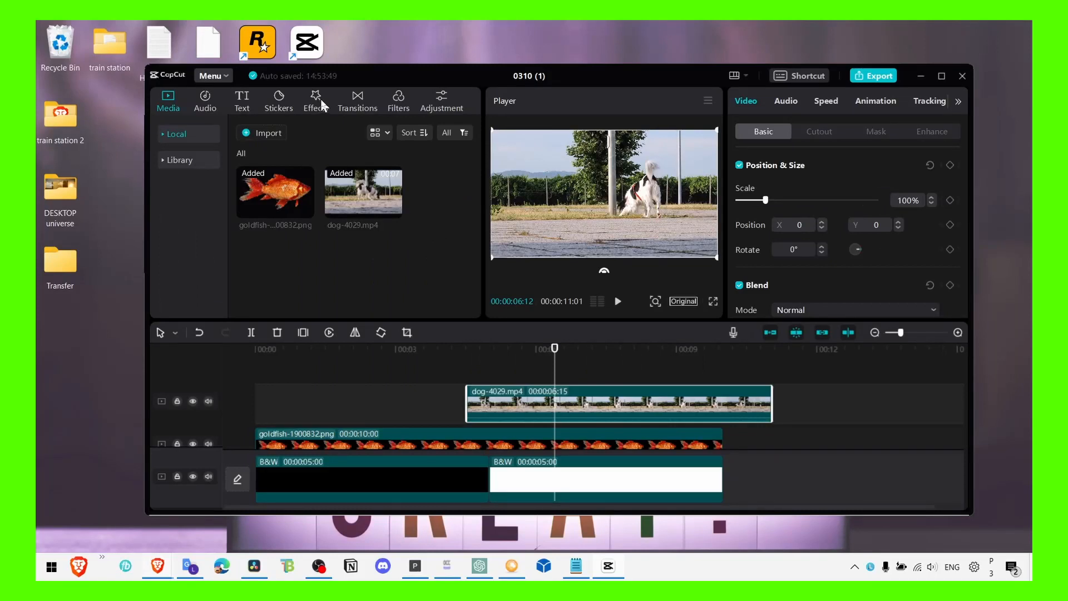
- Browse the video effects library through Trending, Star and Nightclub to the Lens category
click(315, 100)
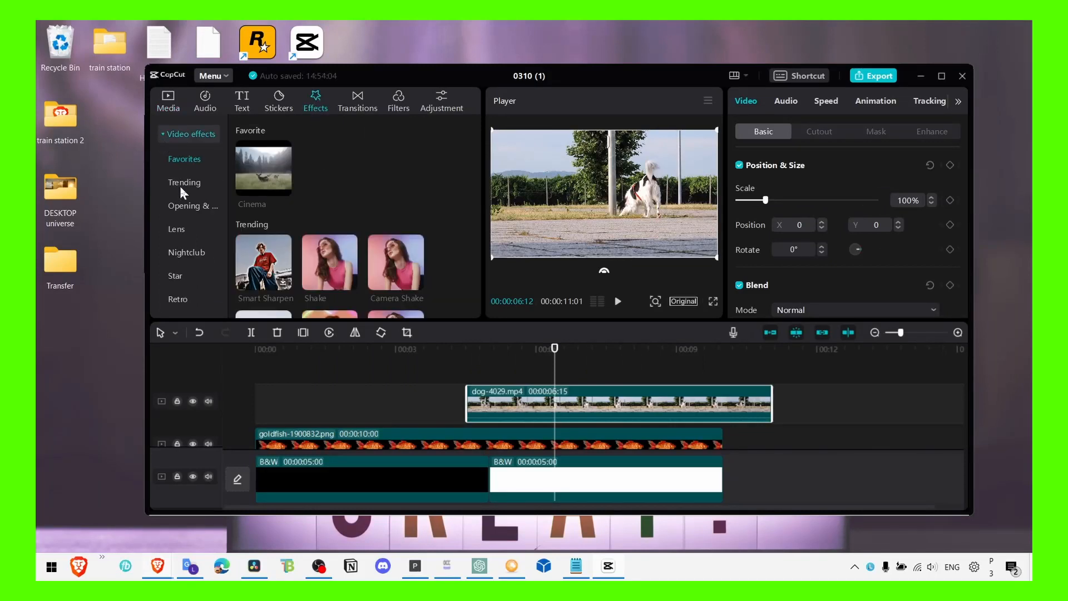
click(185, 181)
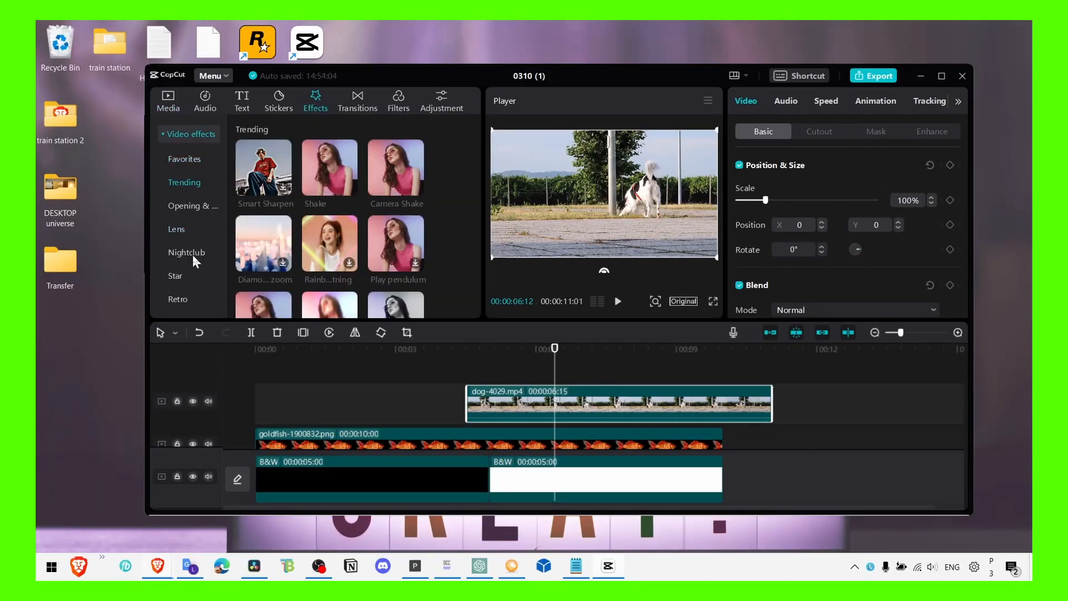
click(174, 275)
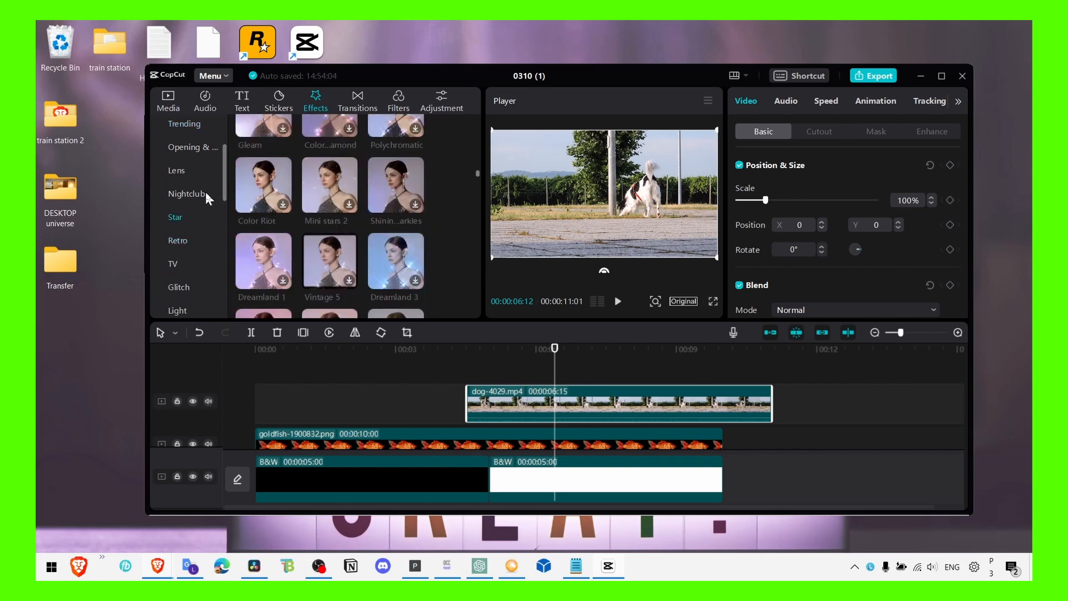
click(187, 194)
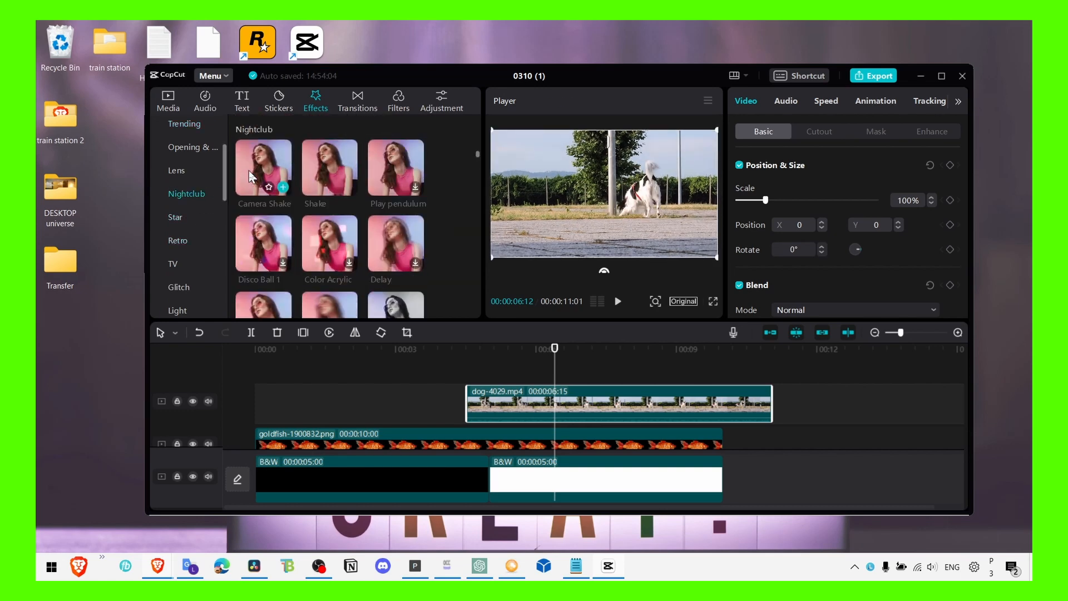
scroll(down, 3)
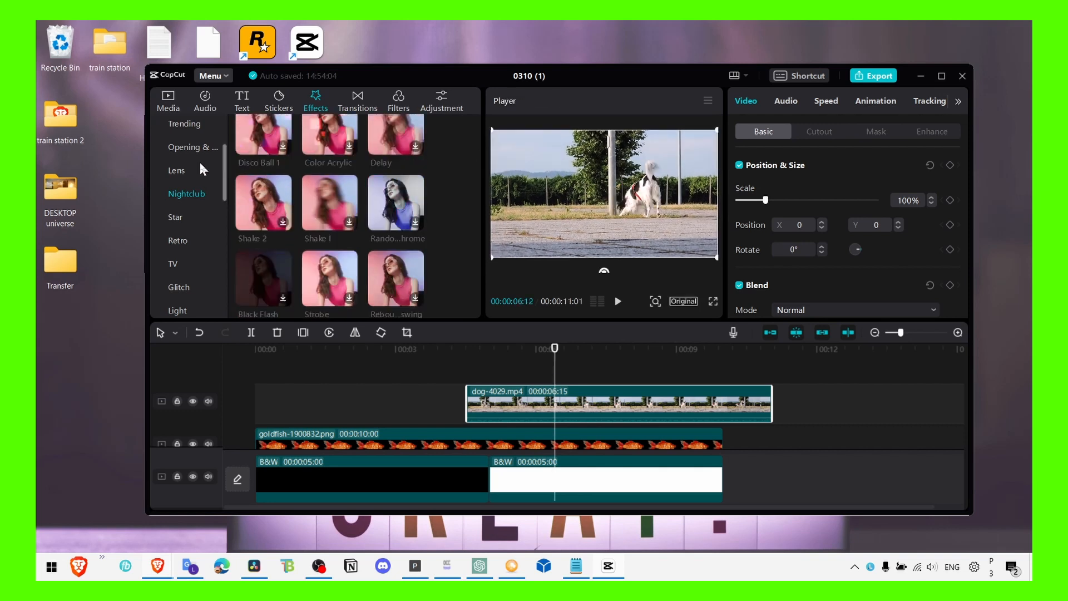
click(177, 171)
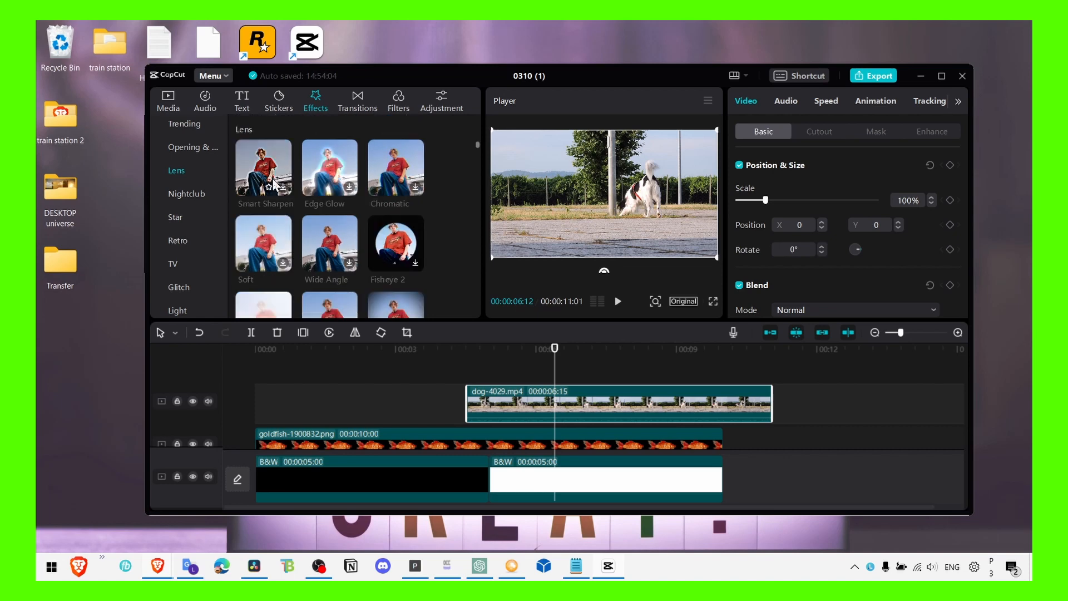
click(190, 134)
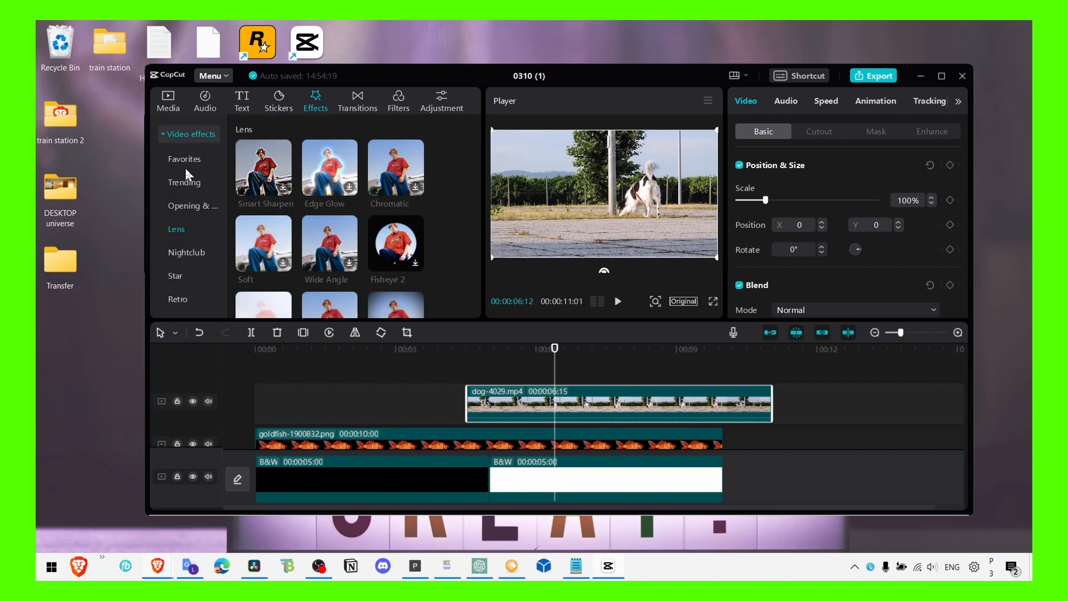
- Look through Favorites, Opening & closing, Celebrate, Nature and Dark, returning to Video effects
click(183, 159)
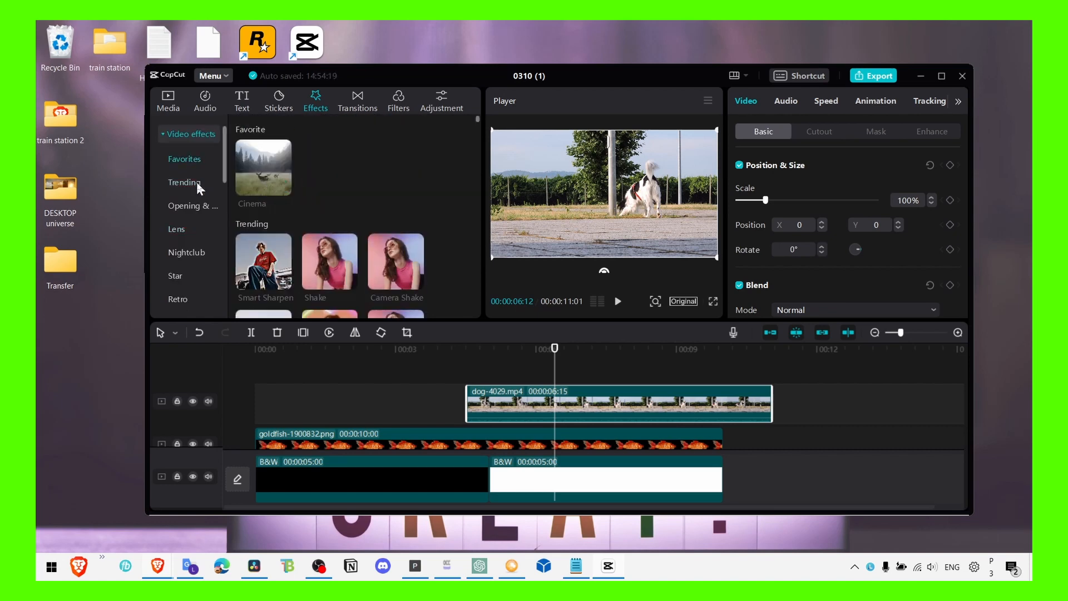
click(192, 206)
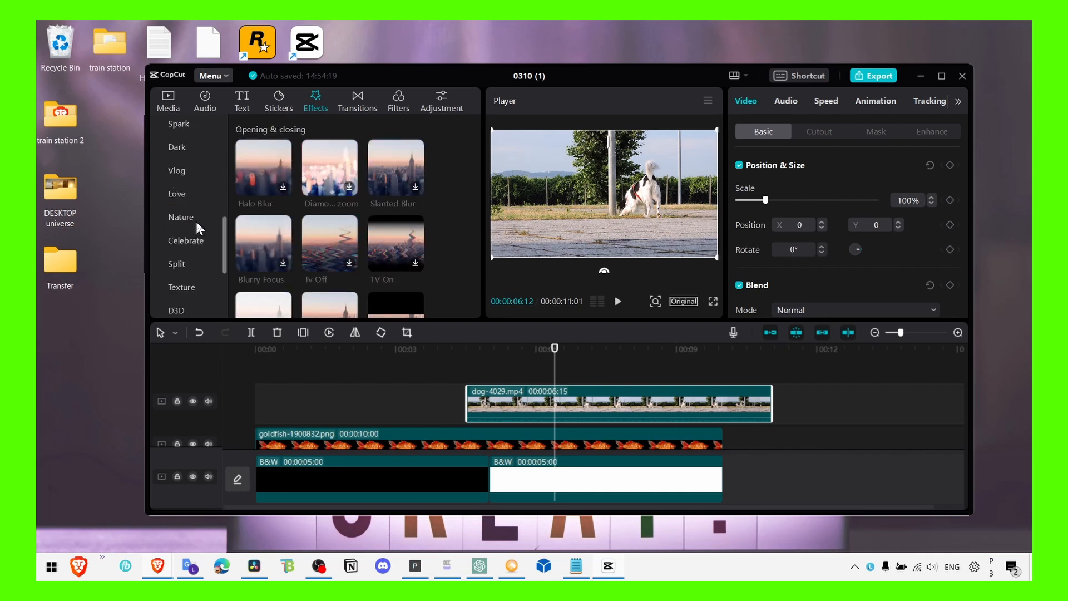
click(186, 240)
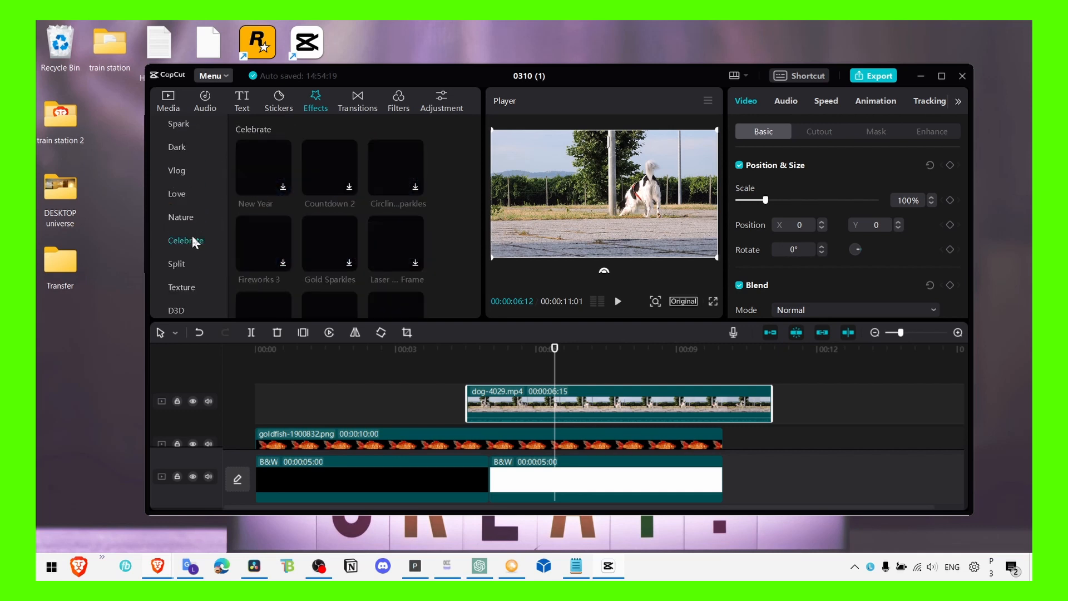
click(182, 217)
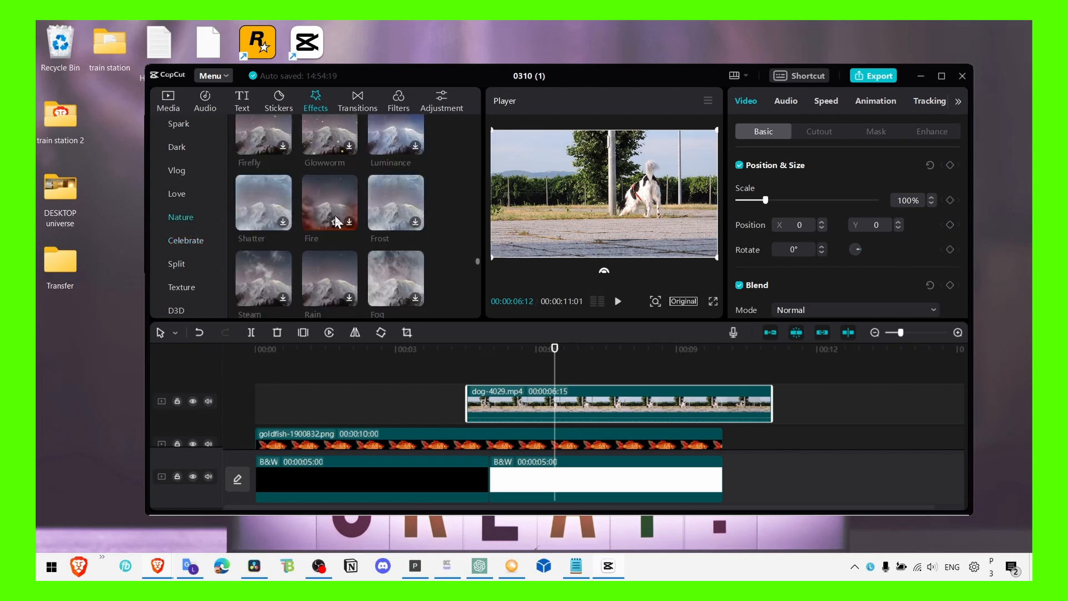
click(177, 147)
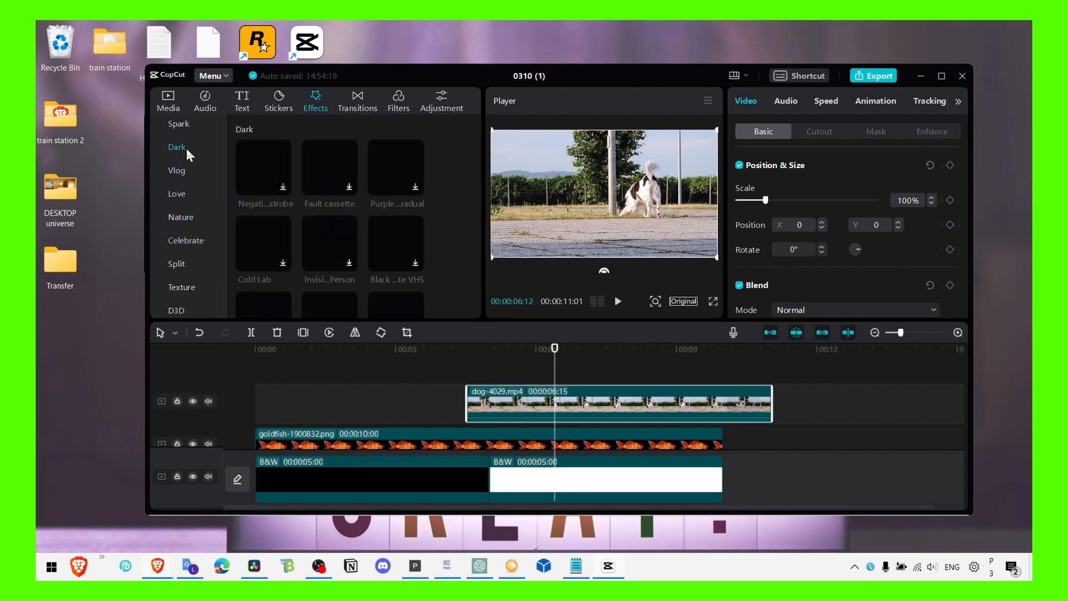
click(178, 123)
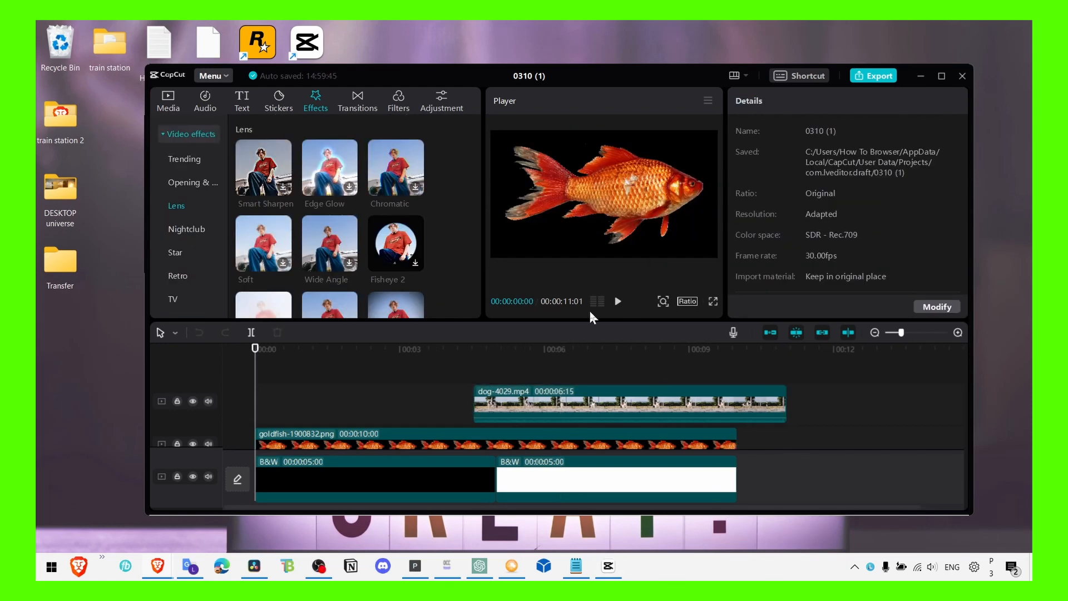
mouse_move(232, 205)
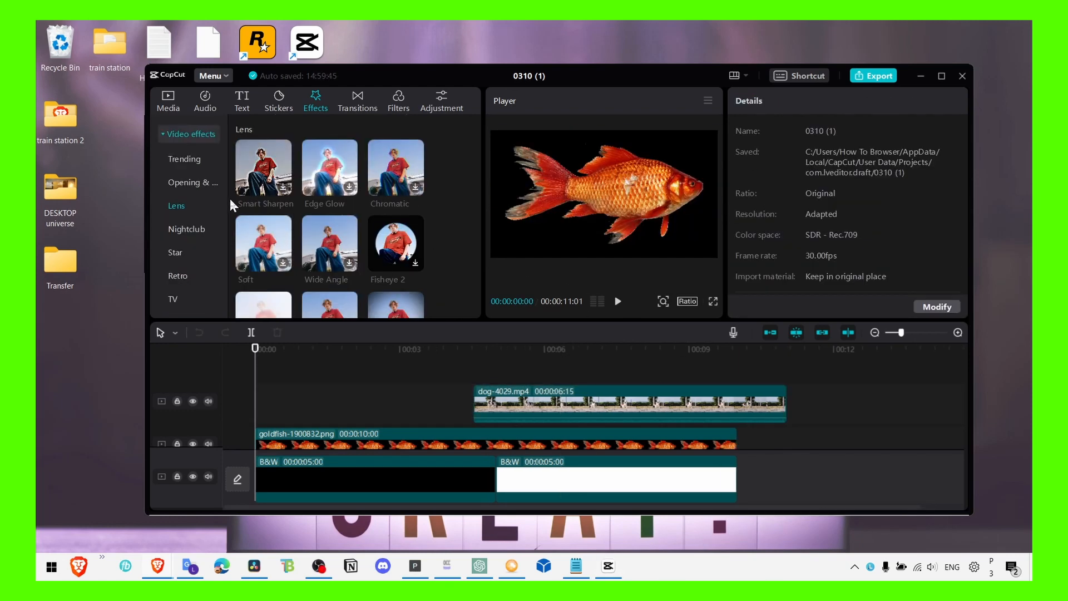
- Scroll down the Lens effects to find Motion Blur
scroll(down, 3)
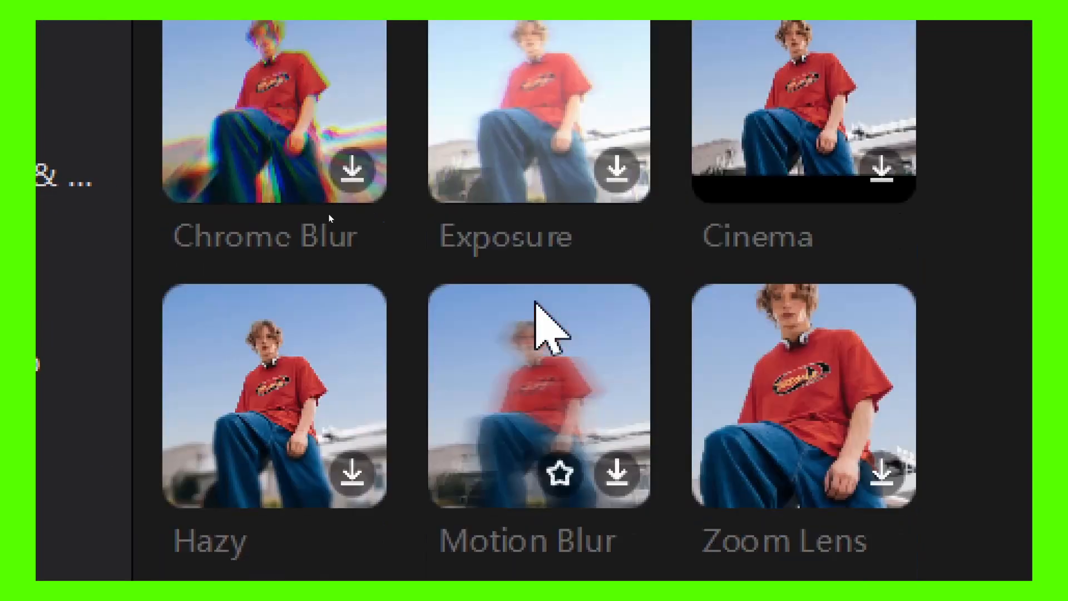
scroll(down, 3)
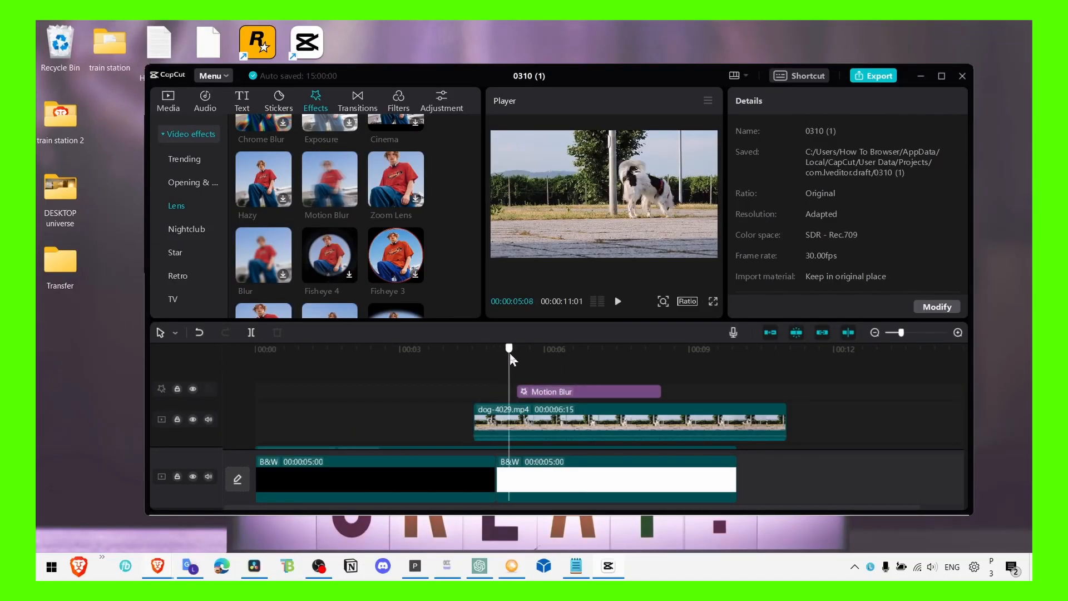
- Select the Motion Blur effect to adjust its horizontal and strength values
click(586, 390)
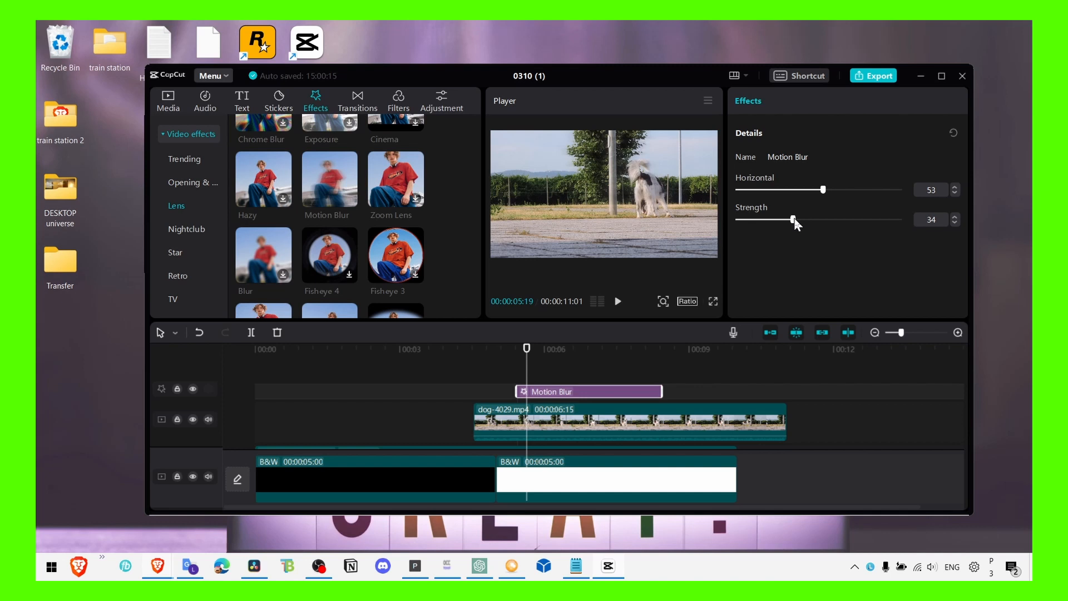
mouse_move(542, 320)
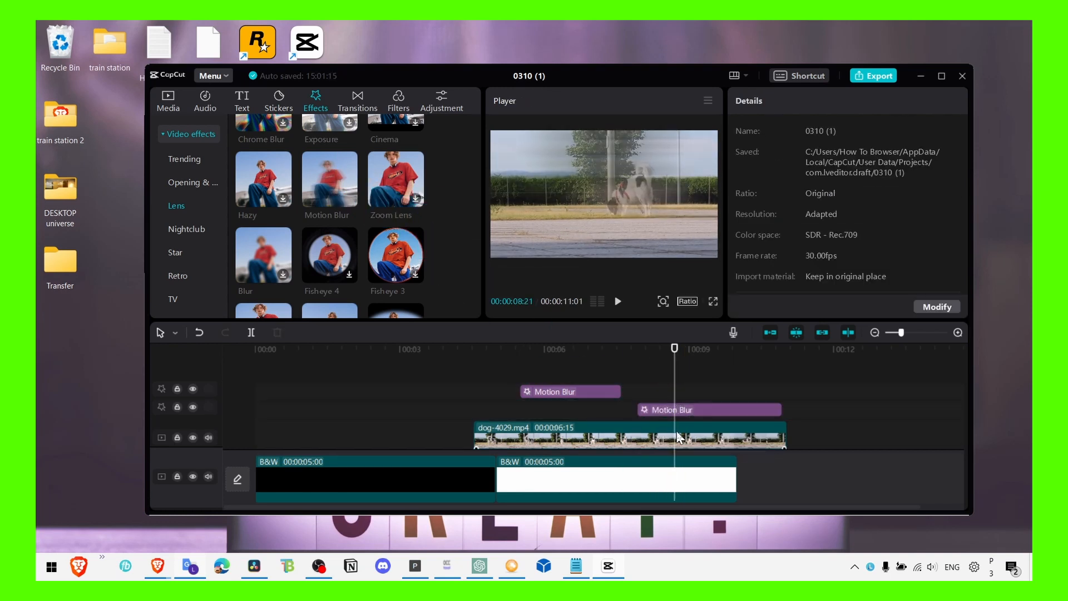
- Select Motion Blur effects for copying, move to about ten seconds, then select the dog clip
click(569, 390)
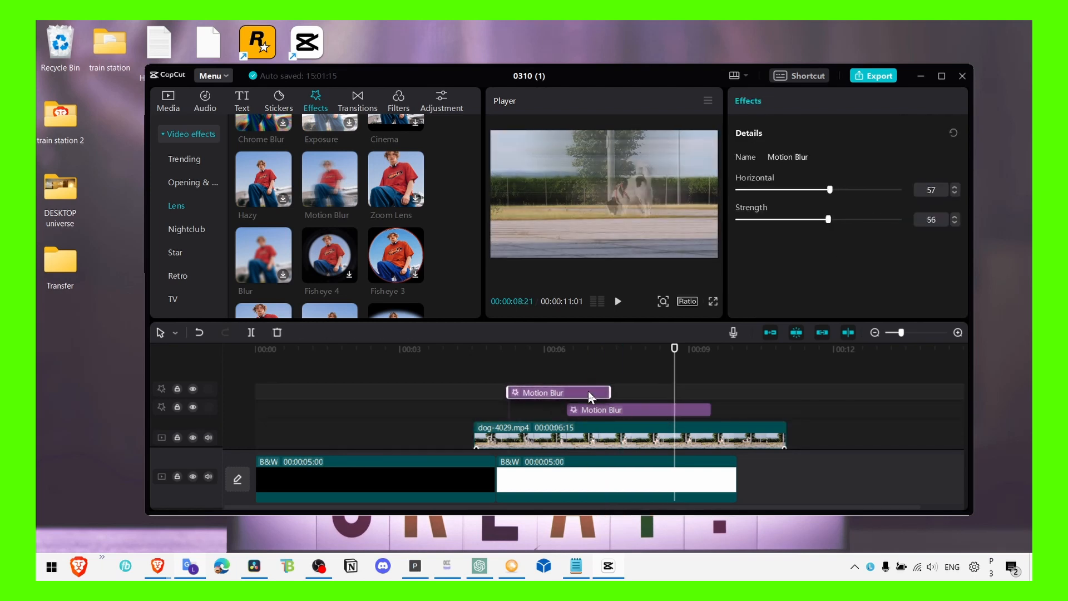
click(584, 348)
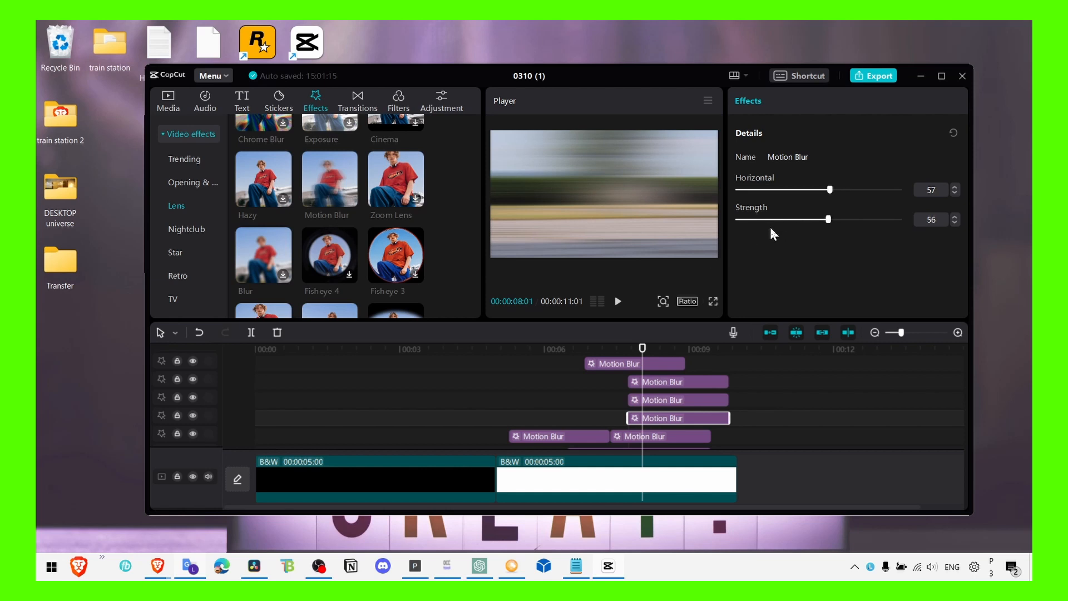
mouse_move(641, 350)
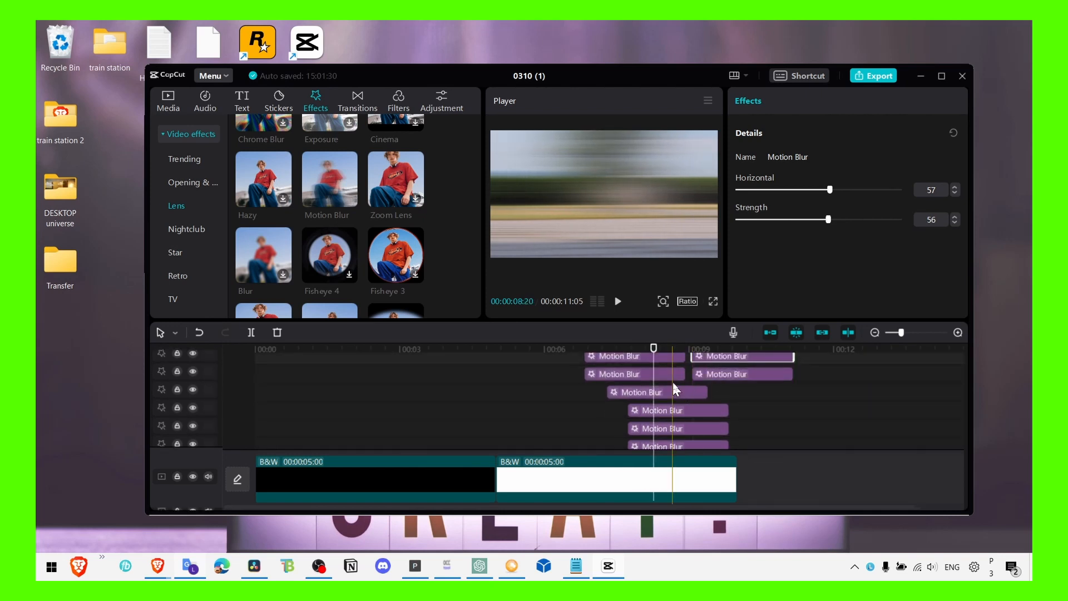
click(749, 348)
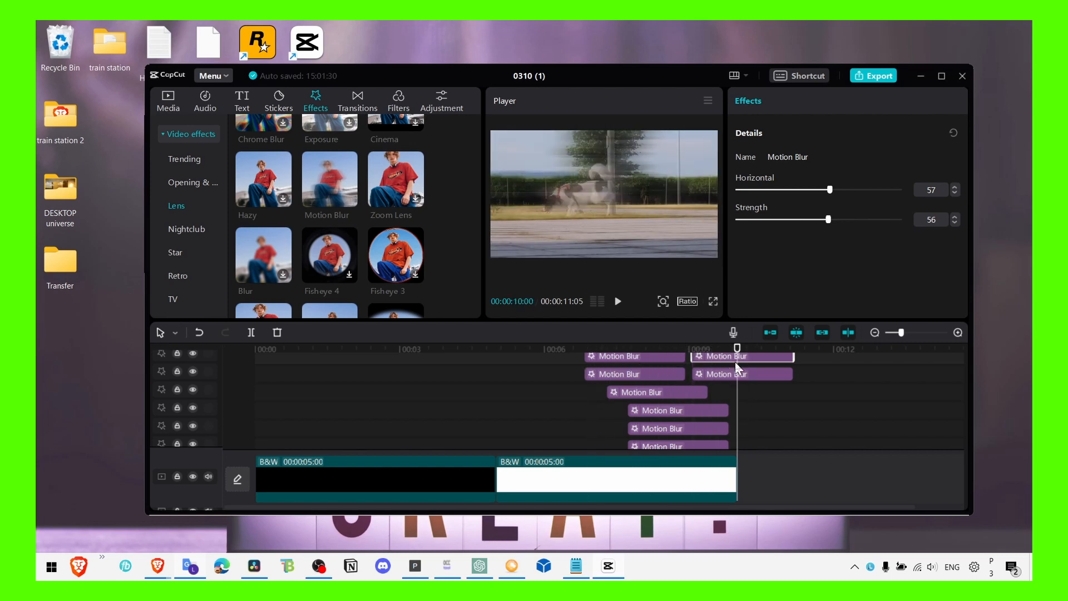
click(627, 433)
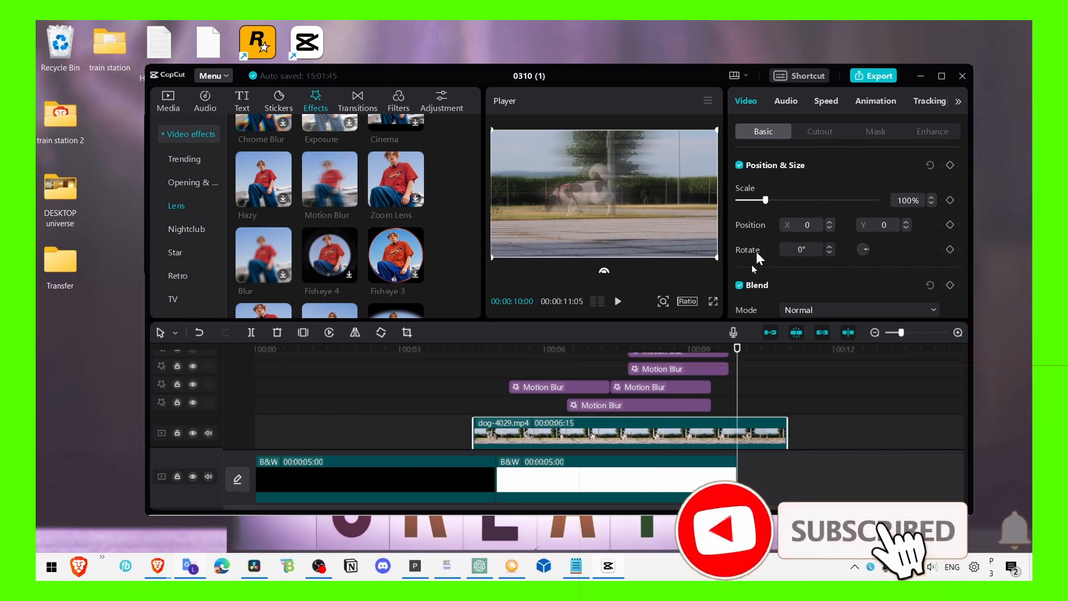
- Enable Auto cutout on the dog clip and return to the Media library to duplicate it
click(820, 131)
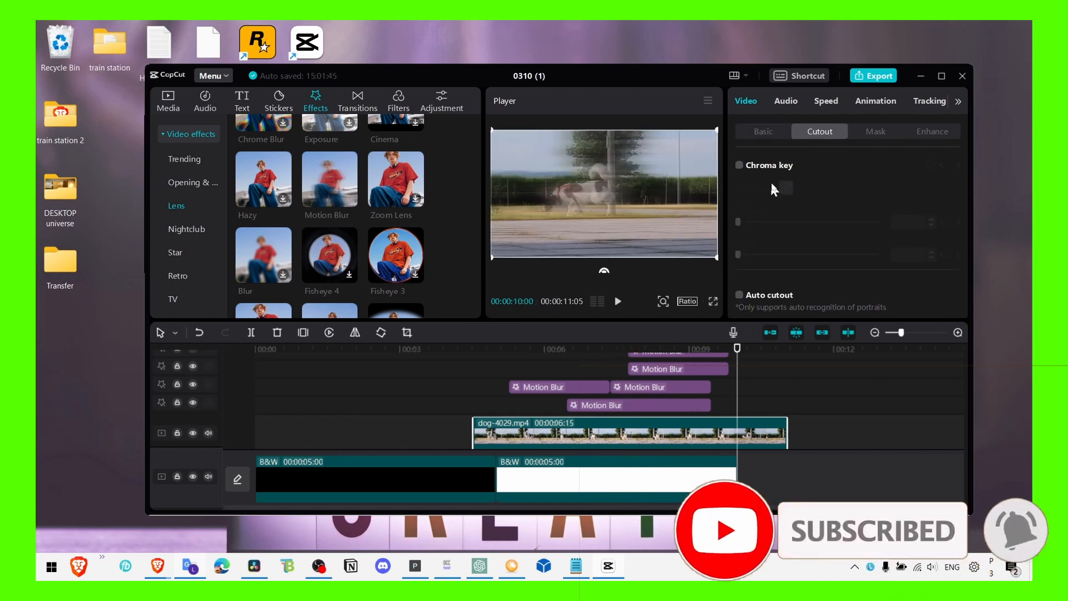
click(738, 294)
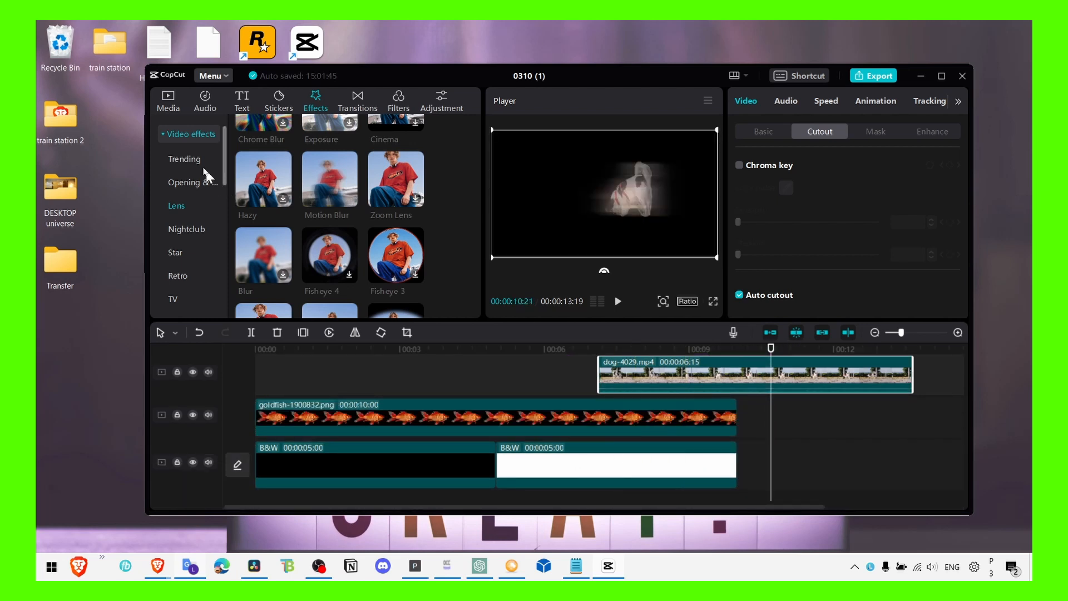
click(168, 101)
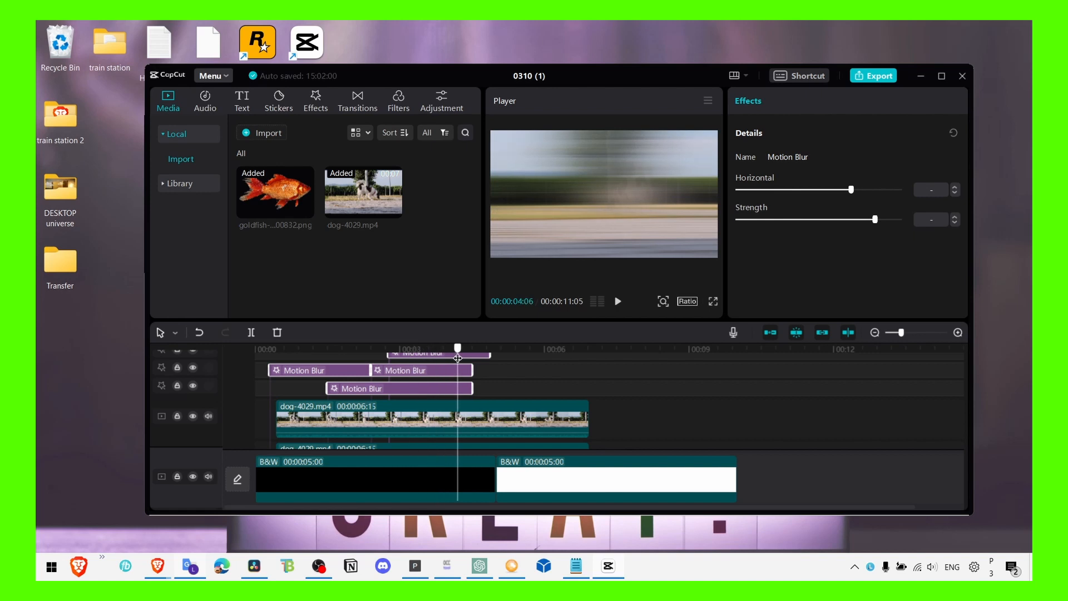
- Select the dog clip and a Motion Blur effect, setting horizontal 70 and strength 85
click(432, 419)
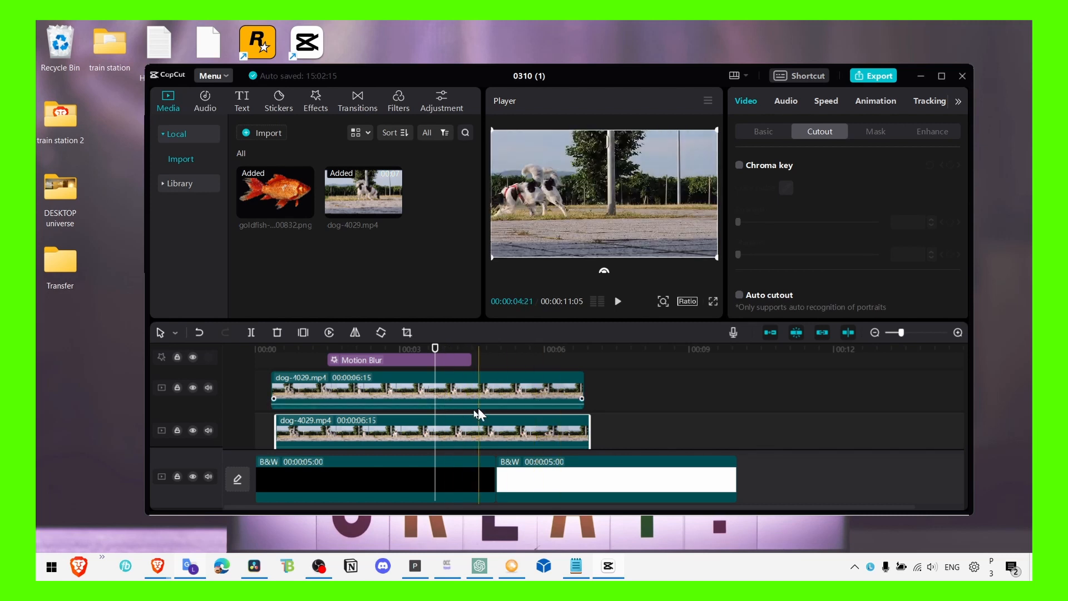
click(738, 293)
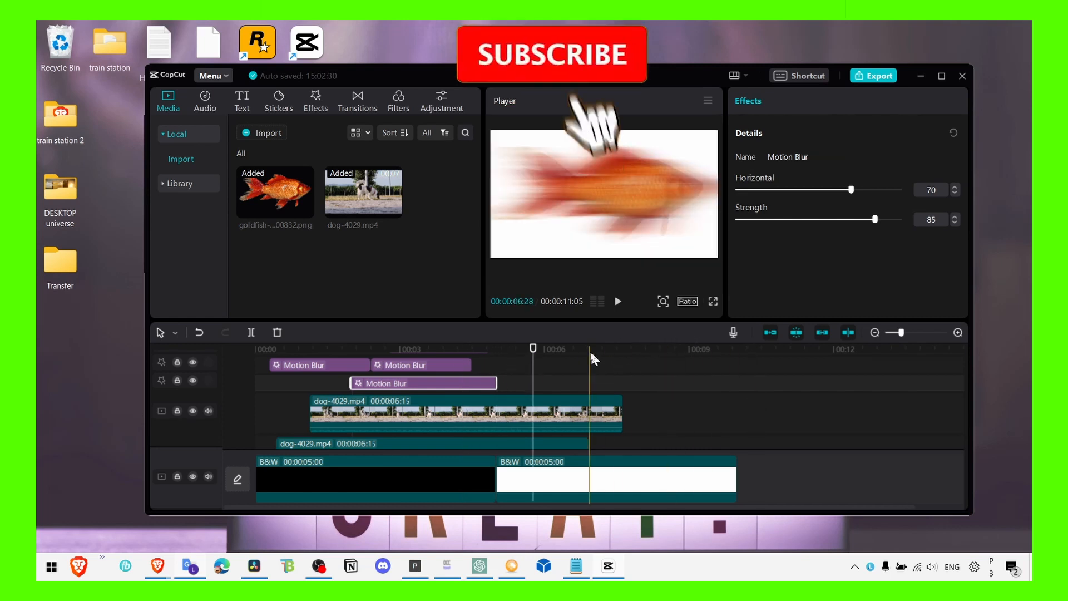
click(435, 348)
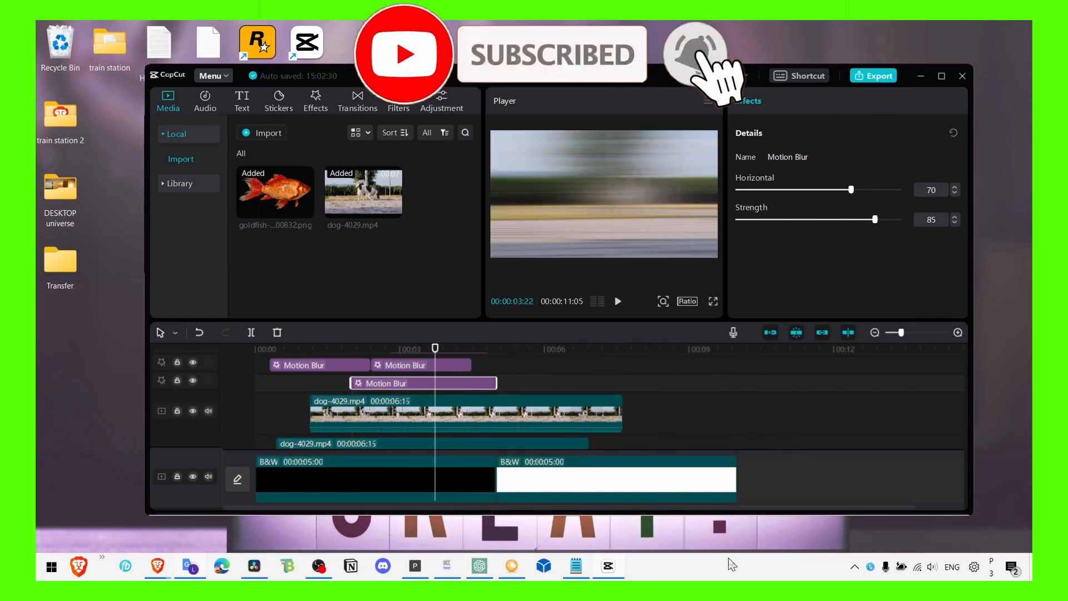